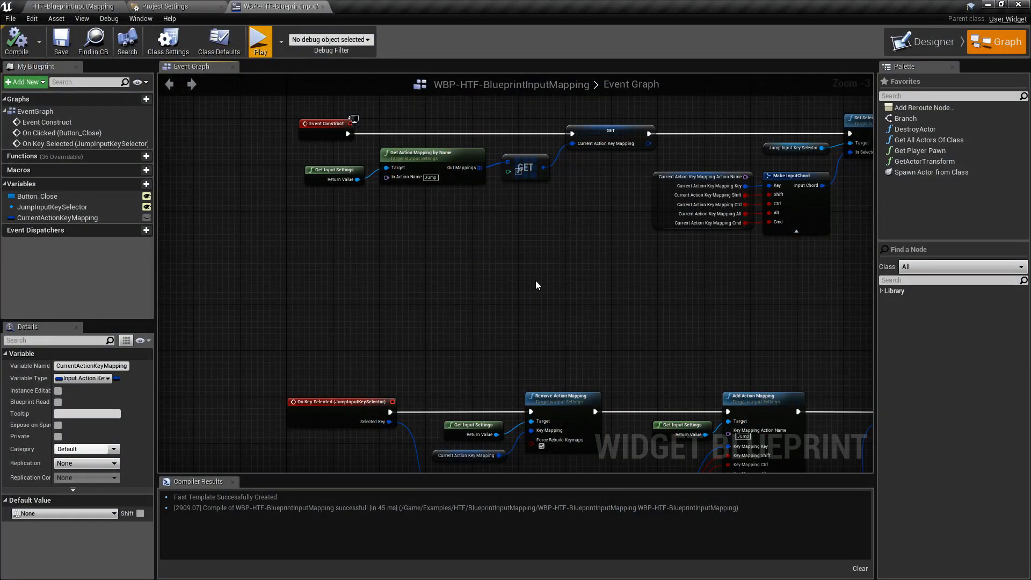
mouse_move(258, 40)
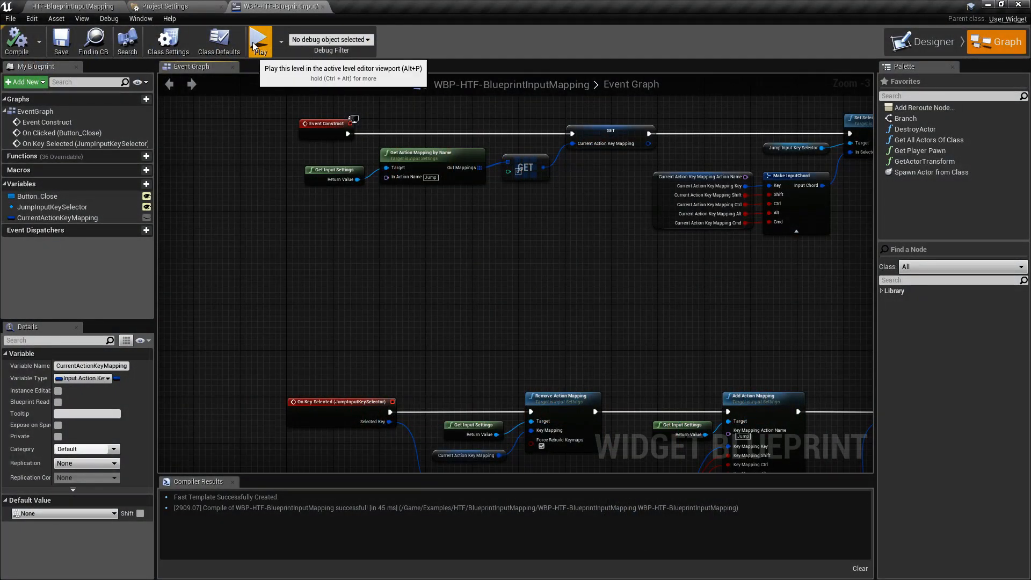
Run the level in a standalone preview with the Options Menu showing Jump on Space Bar
click(258, 41)
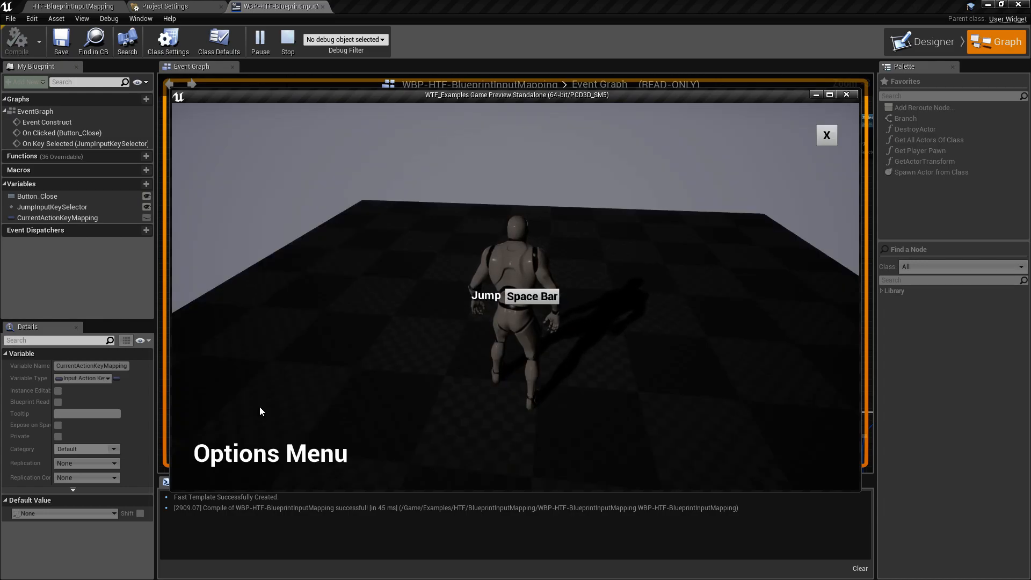
mouse_move(408, 309)
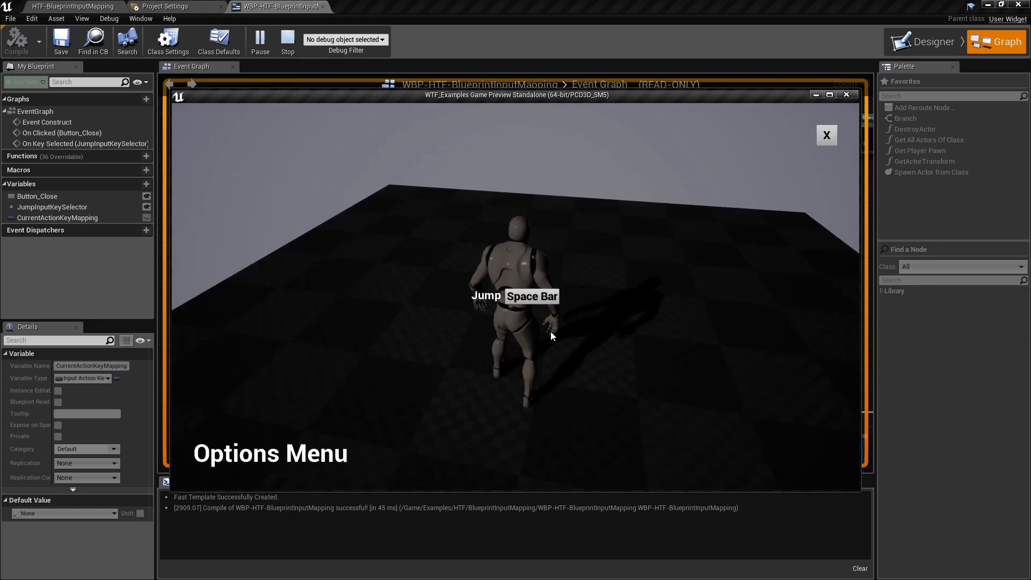
Rebind the Jump action to U in the running Options Menu and close the menu
click(532, 295)
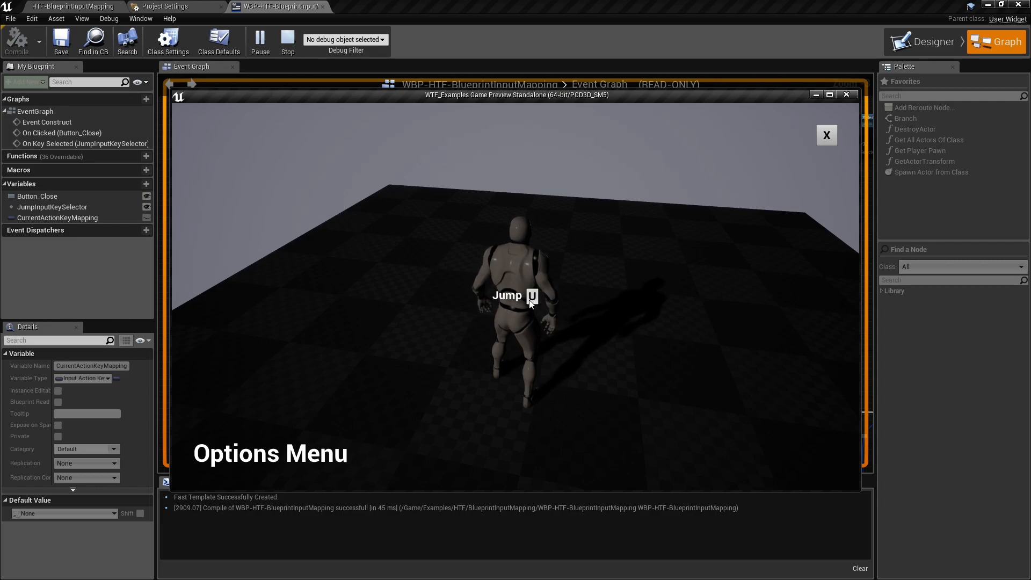
mouse_move(826, 135)
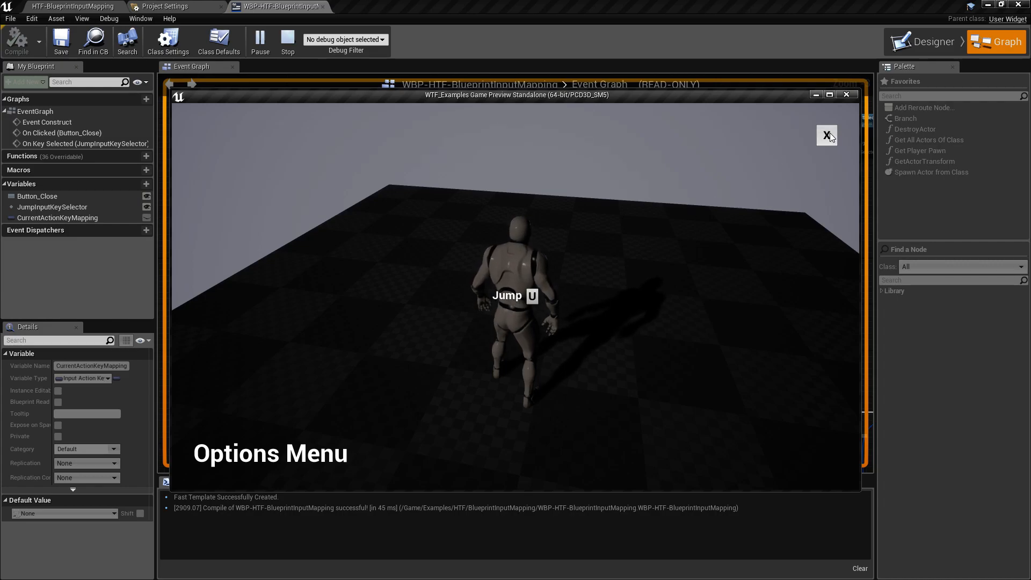
click(826, 135)
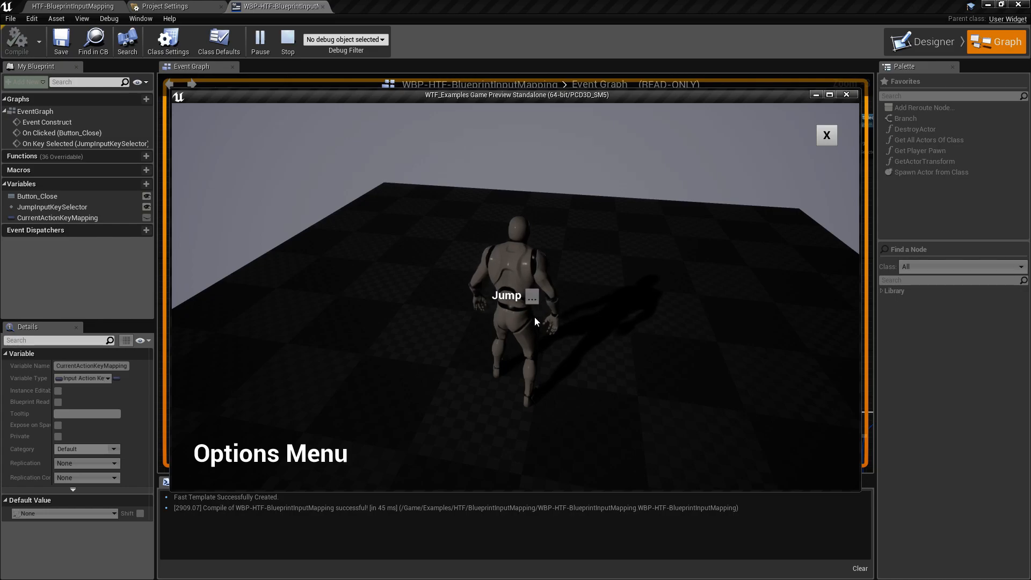
click(533, 295)
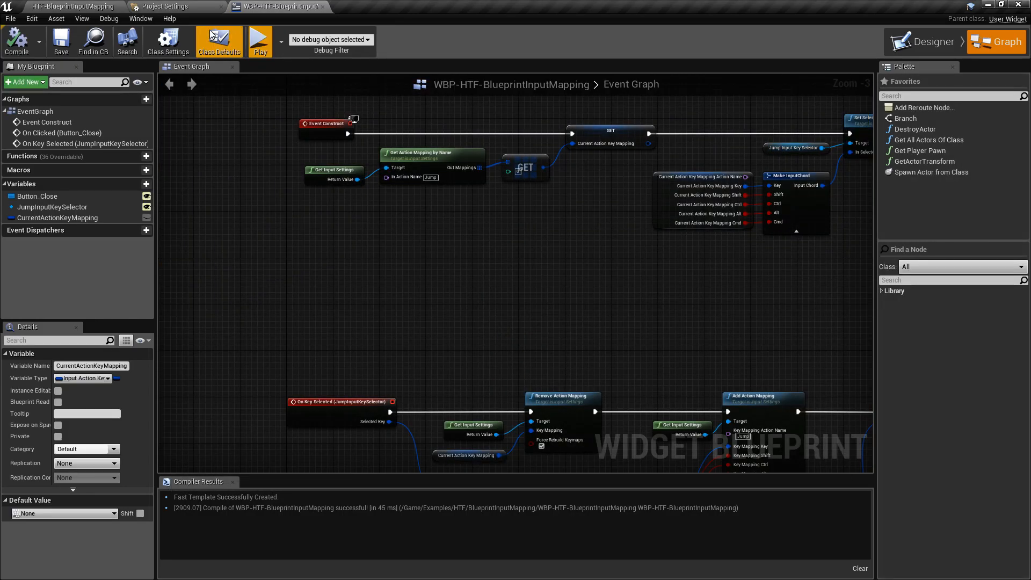
Check Jump's binding in Project Settings, then replay to confirm U persists and stop the preview
click(164, 6)
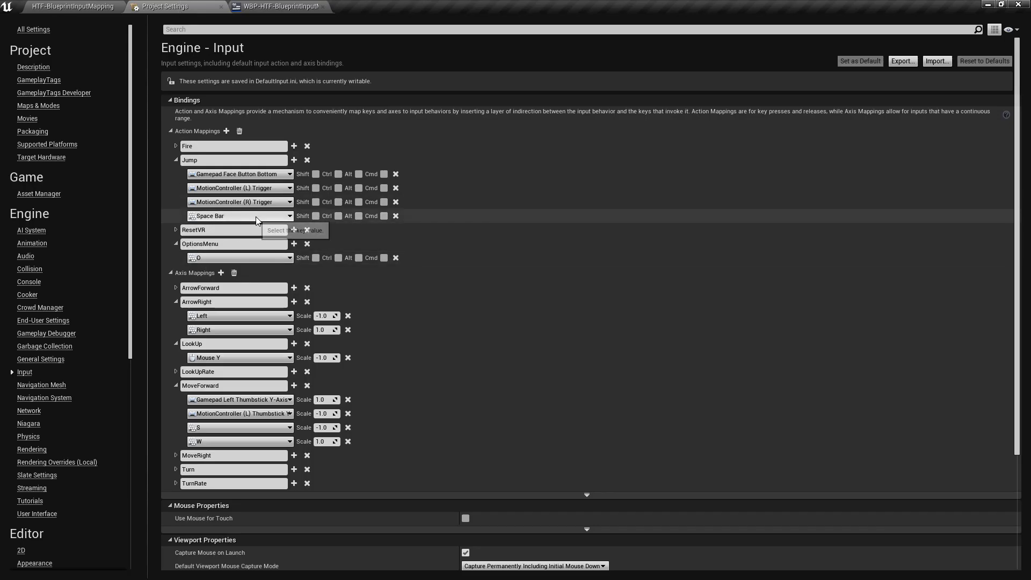
click(280, 6)
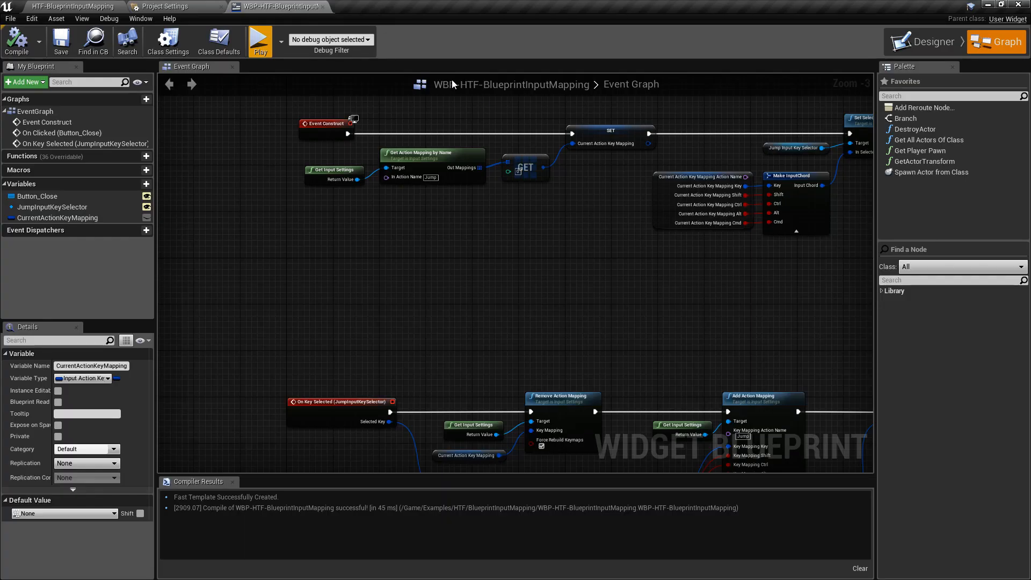
click(259, 39)
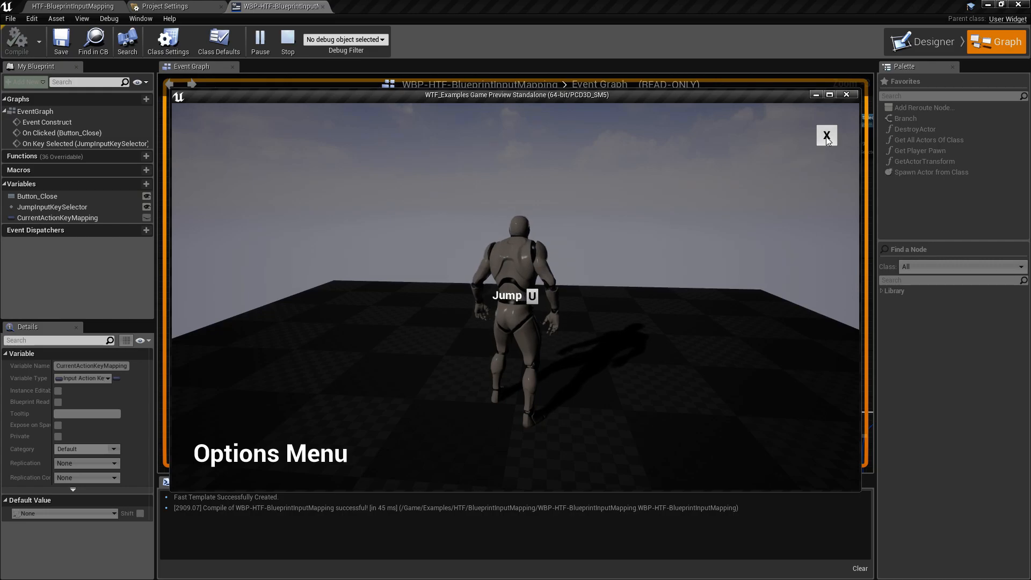
click(827, 134)
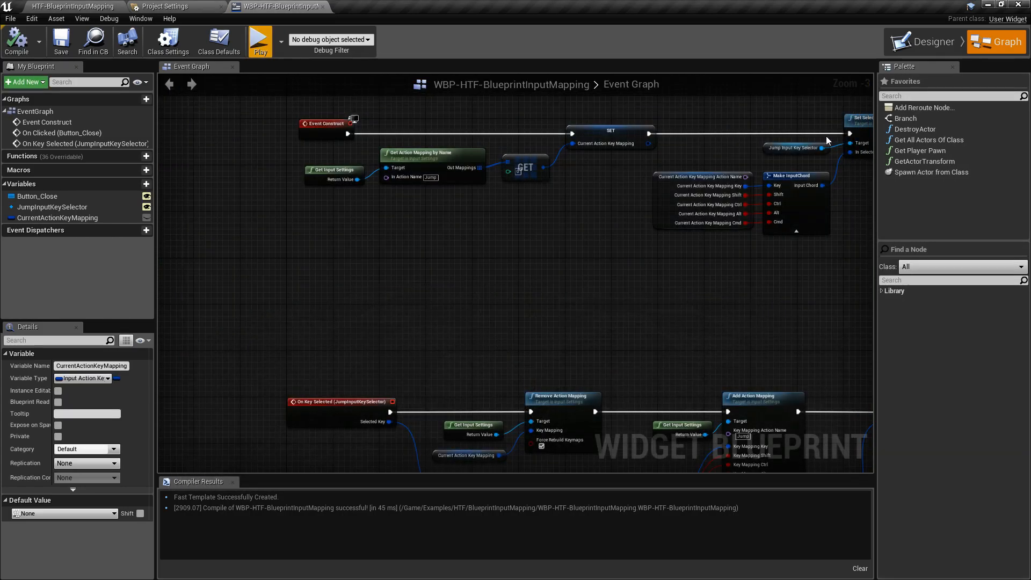
Change Jump's project input mapping from U back to Space Bar and return to the blueprint graph
click(167, 6)
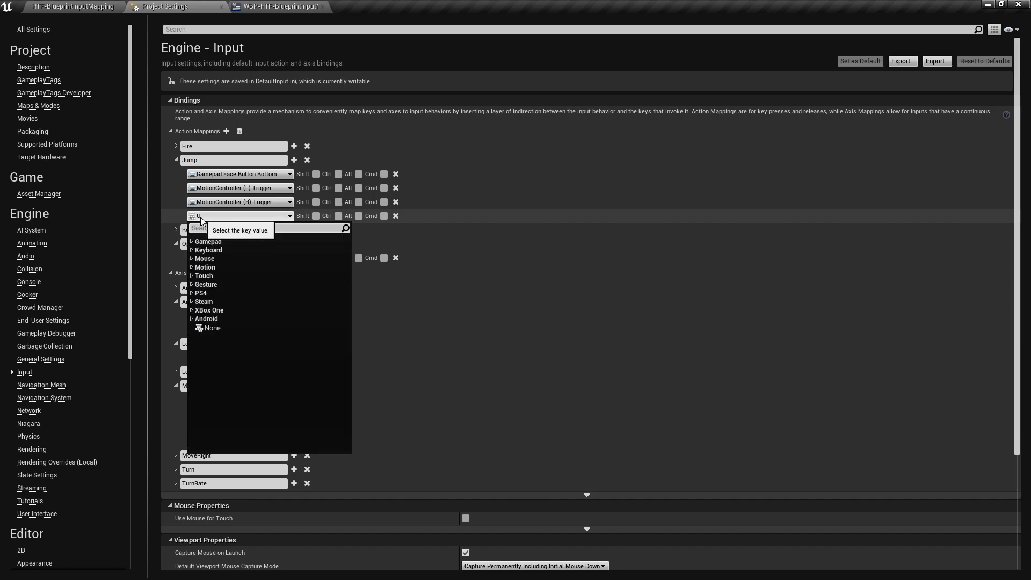
click(210, 215)
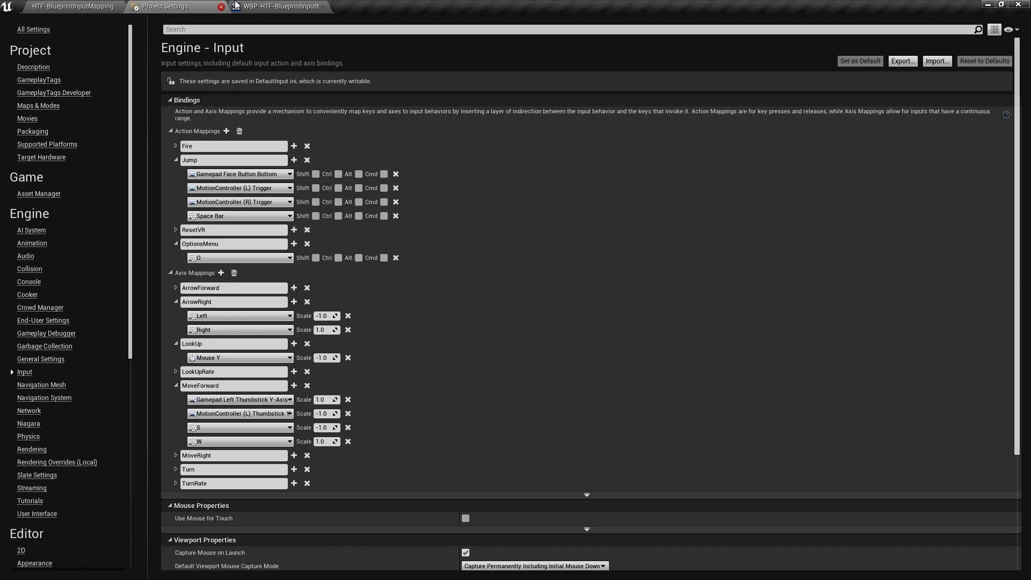
click(276, 6)
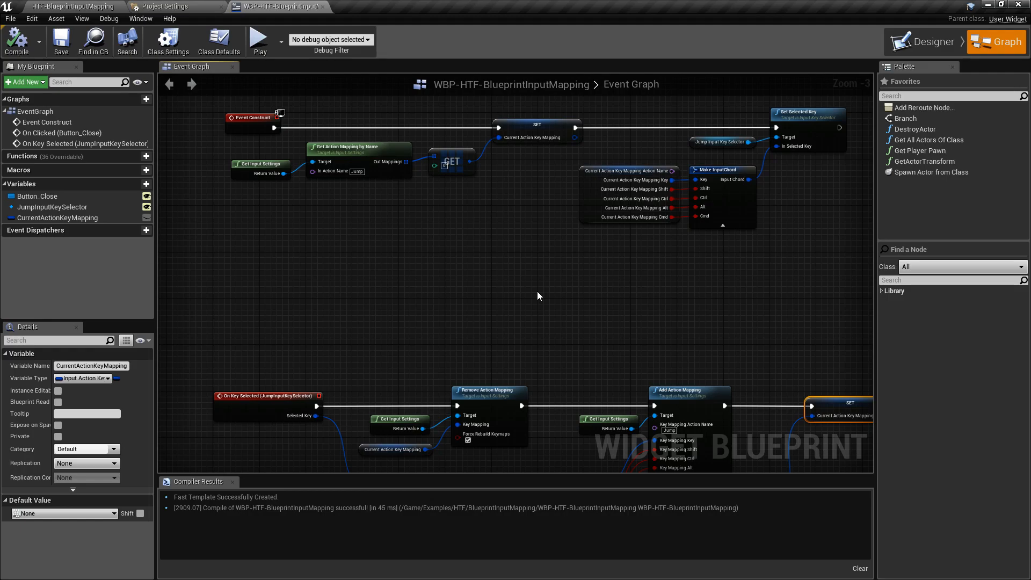
mouse_move(501, 284)
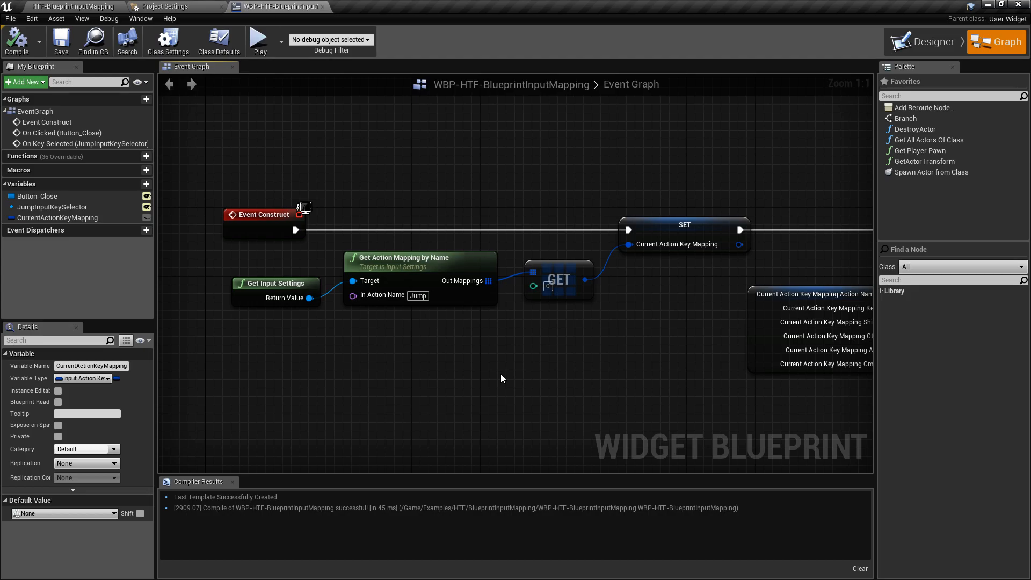
mouse_move(482, 381)
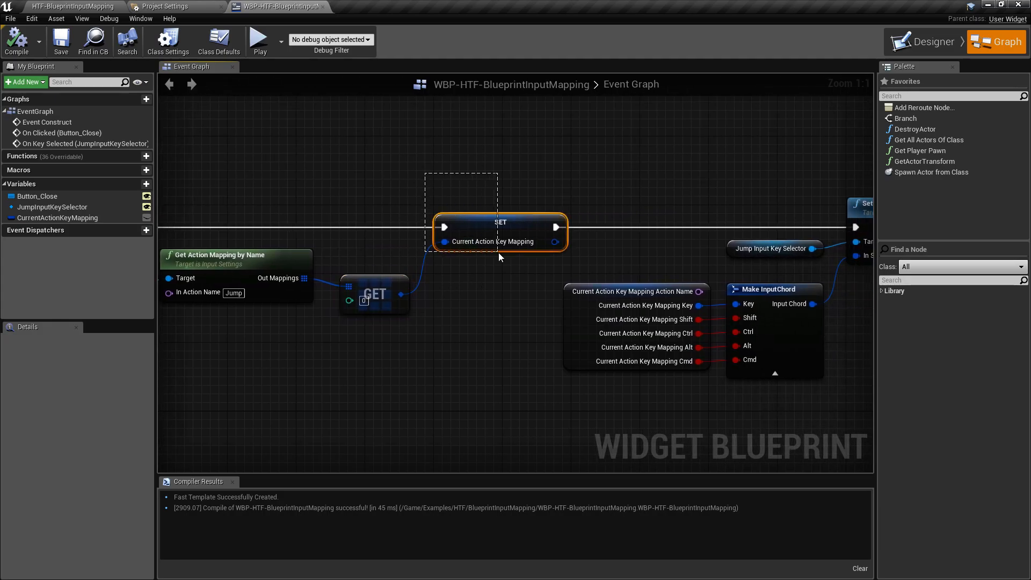
click(499, 222)
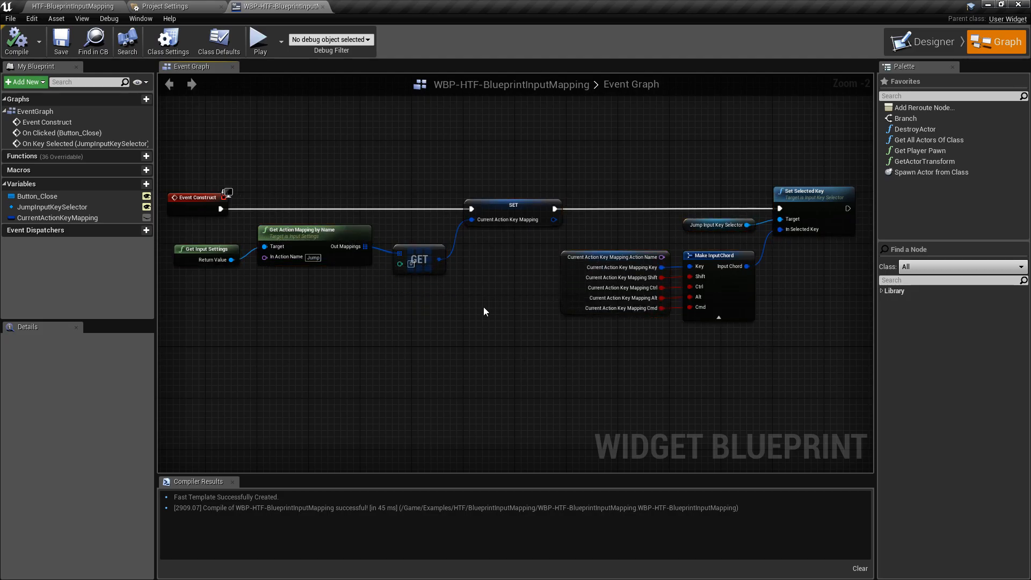
click(258, 40)
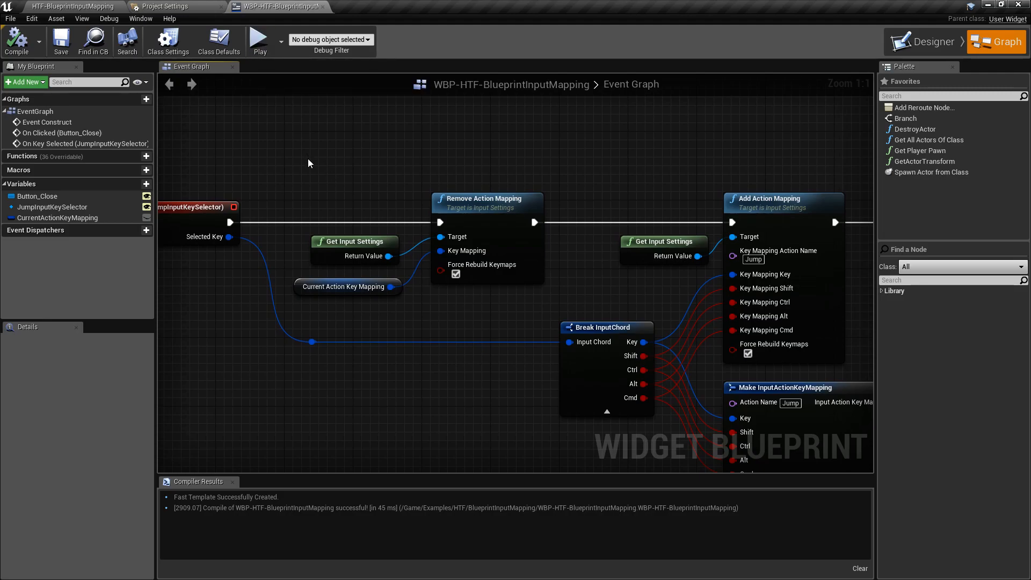
mouse_move(330, 201)
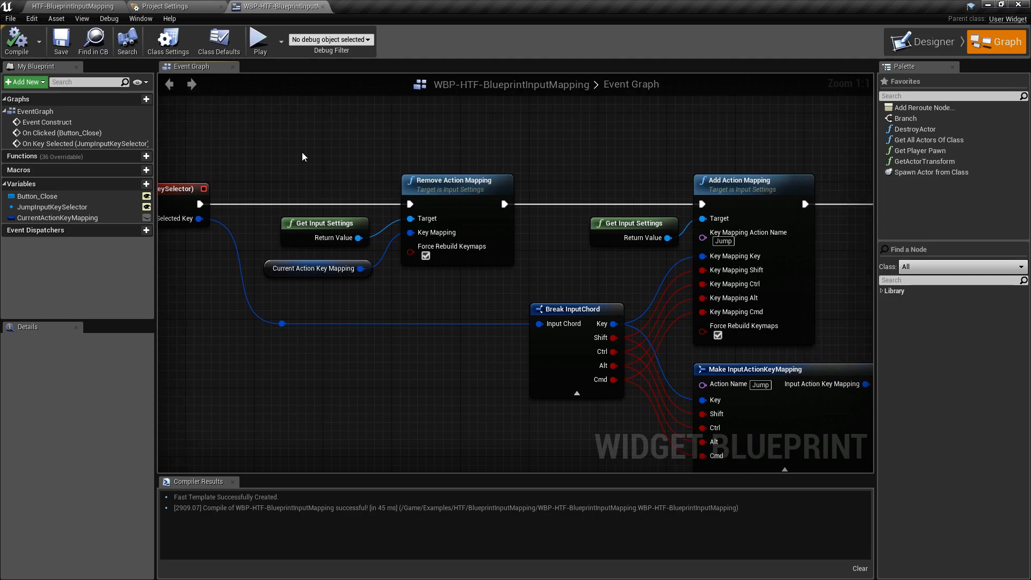
click(317, 267)
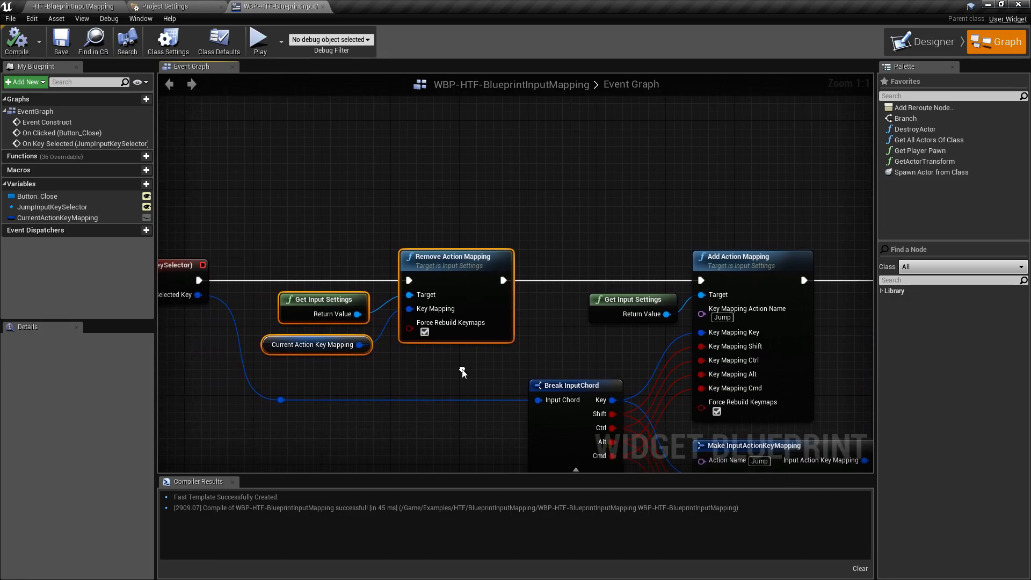
drag(303, 234, 454, 361)
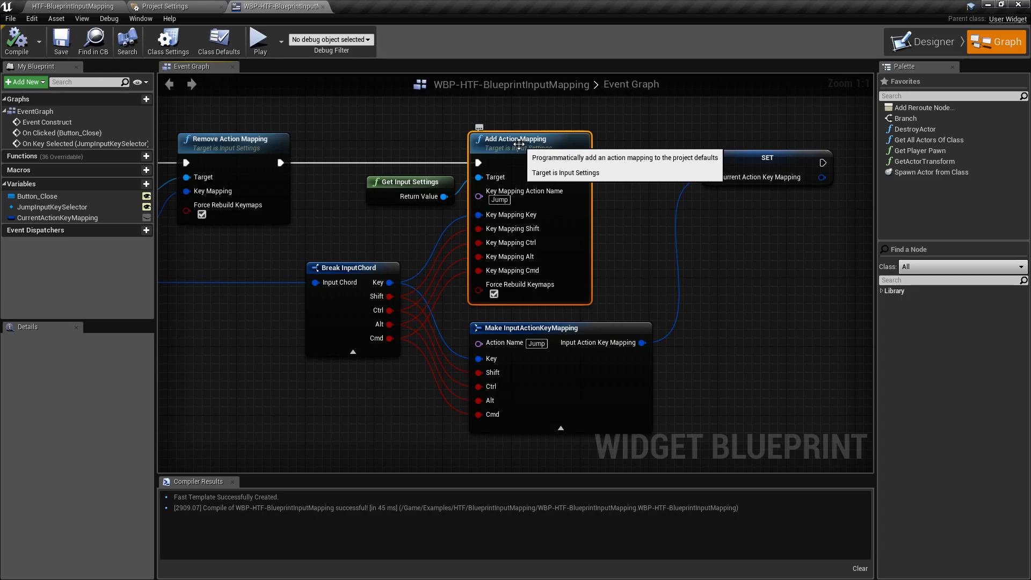
mouse_move(498, 289)
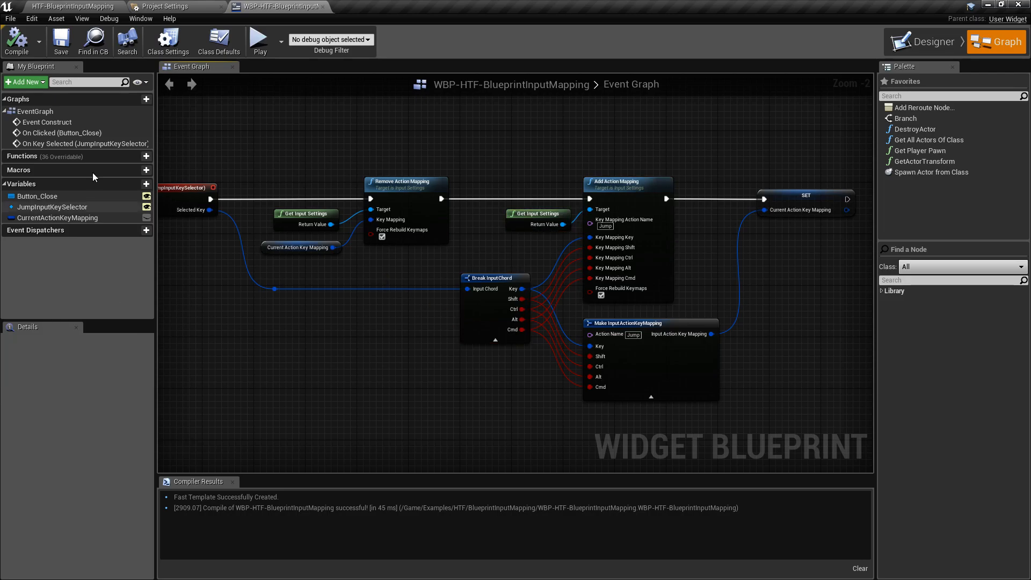
click(259, 40)
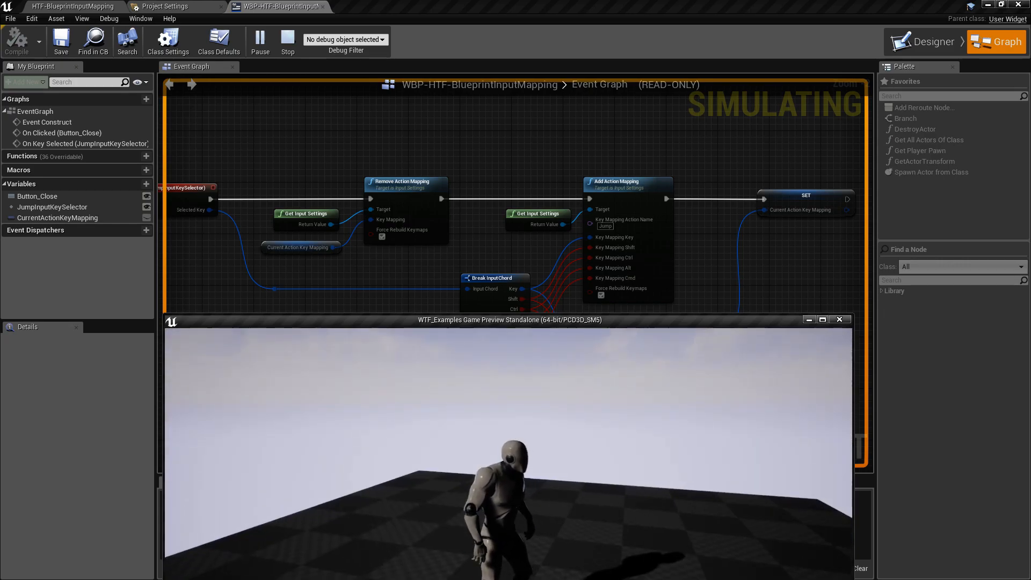
click(287, 40)
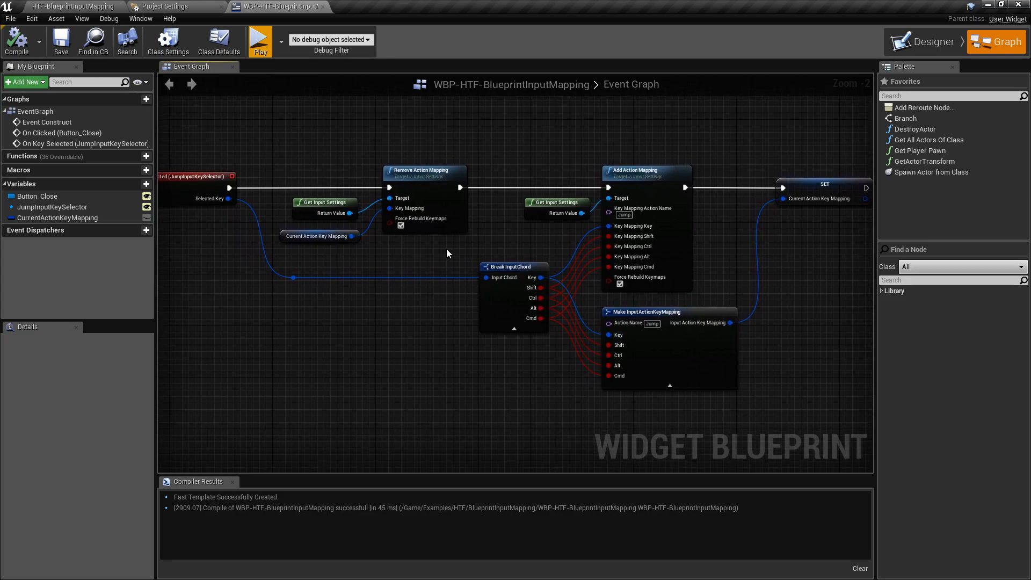
Pan the Event Graph to the On Key Selected event and compile the widget blueprint
drag(448, 253, 457, 266)
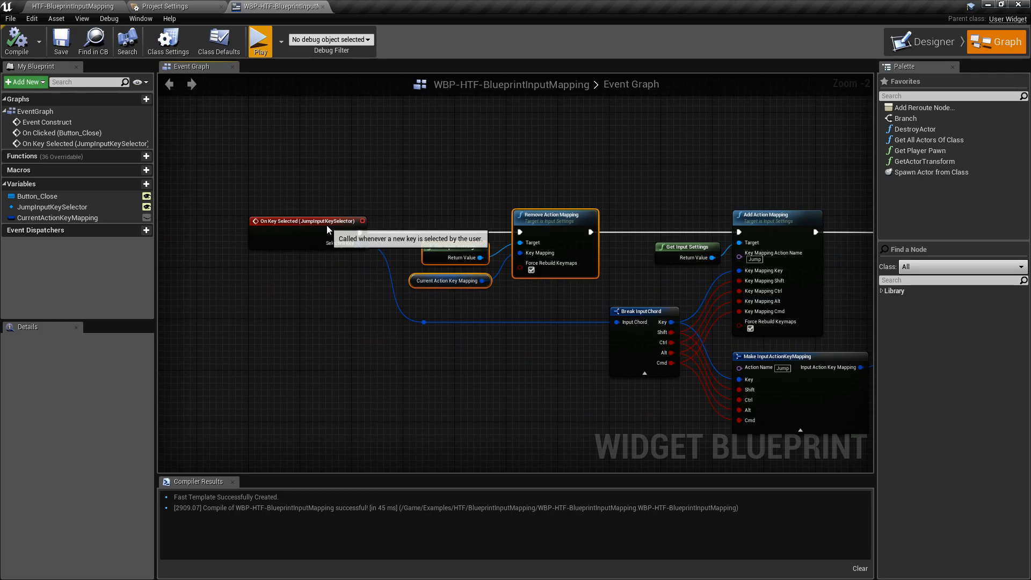
click(51, 207)
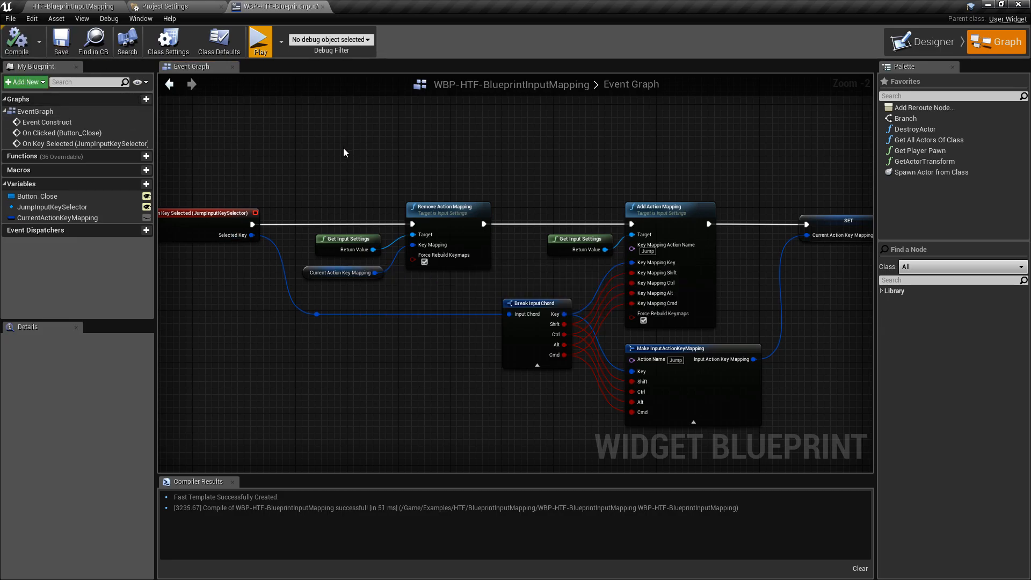
click(259, 41)
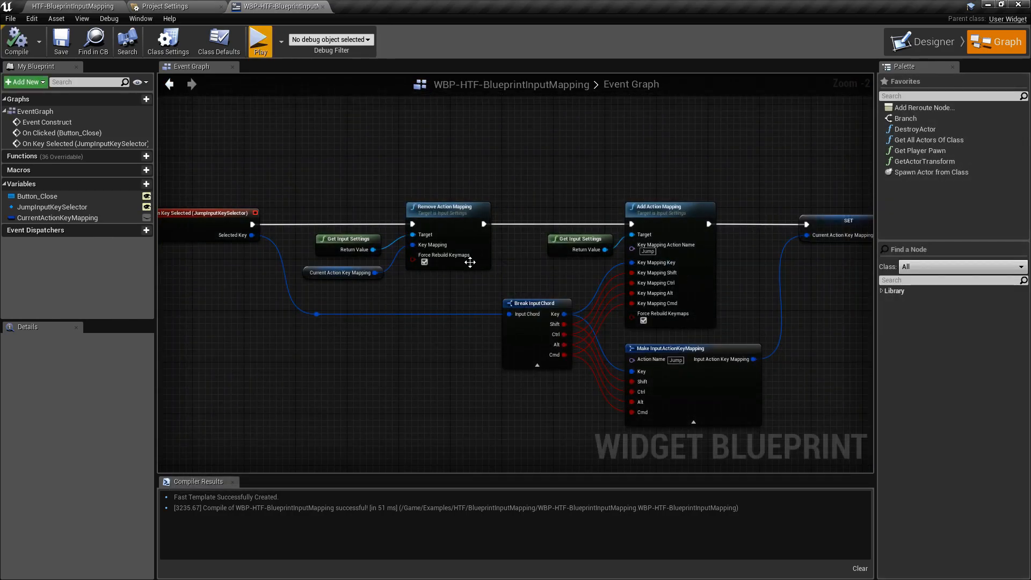
mouse_move(485, 172)
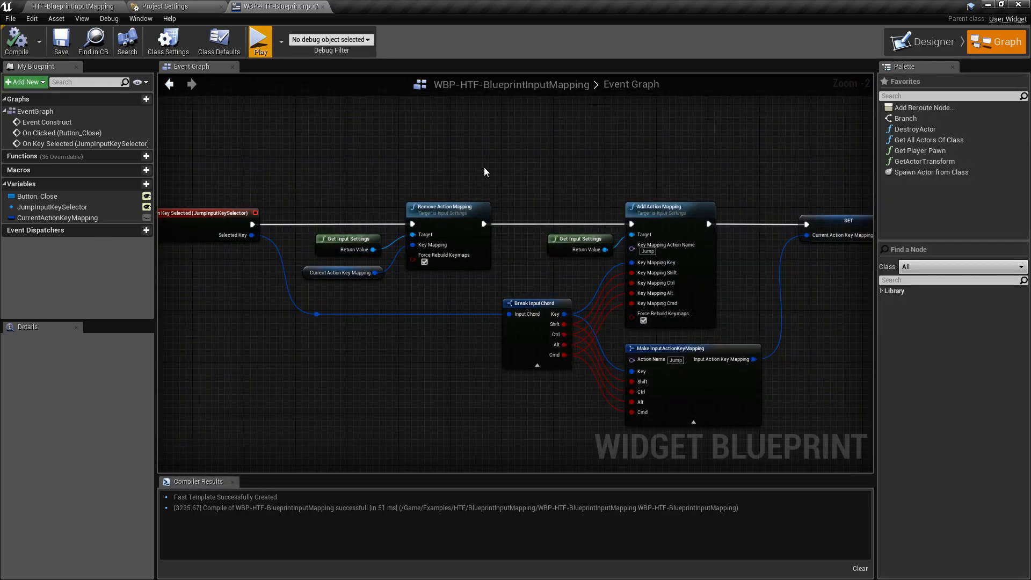
click(58, 216)
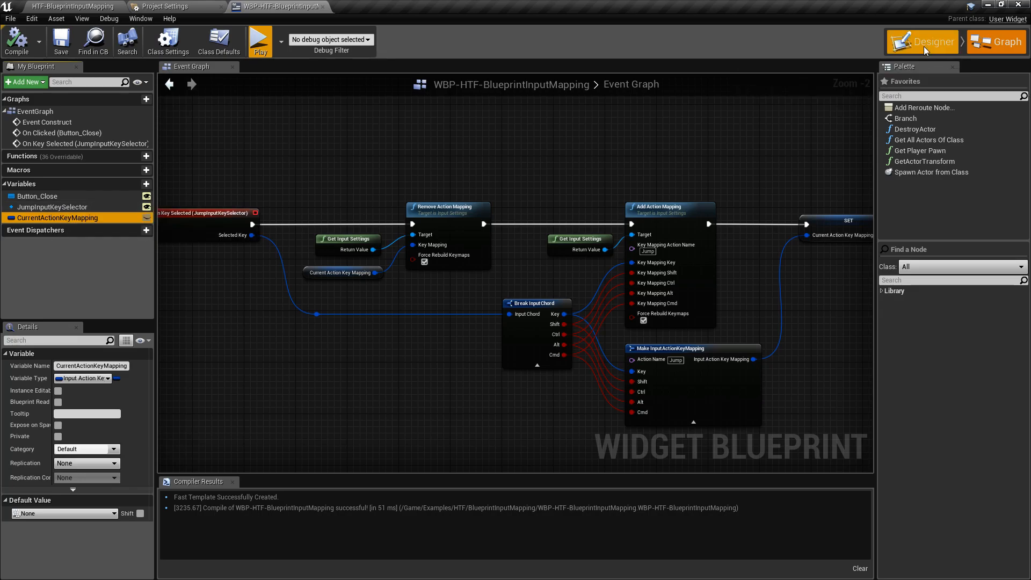
click(928, 41)
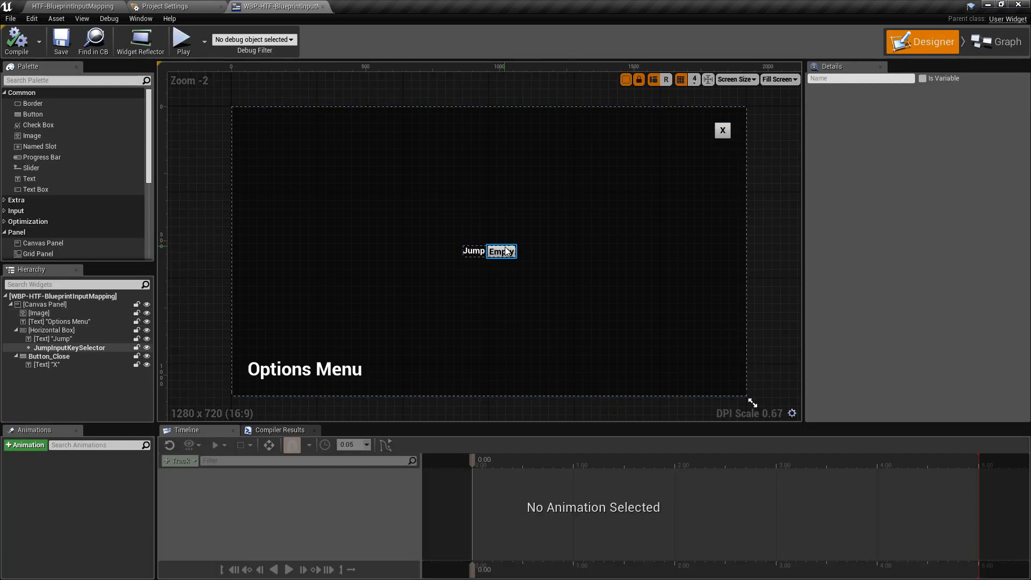
click(501, 252)
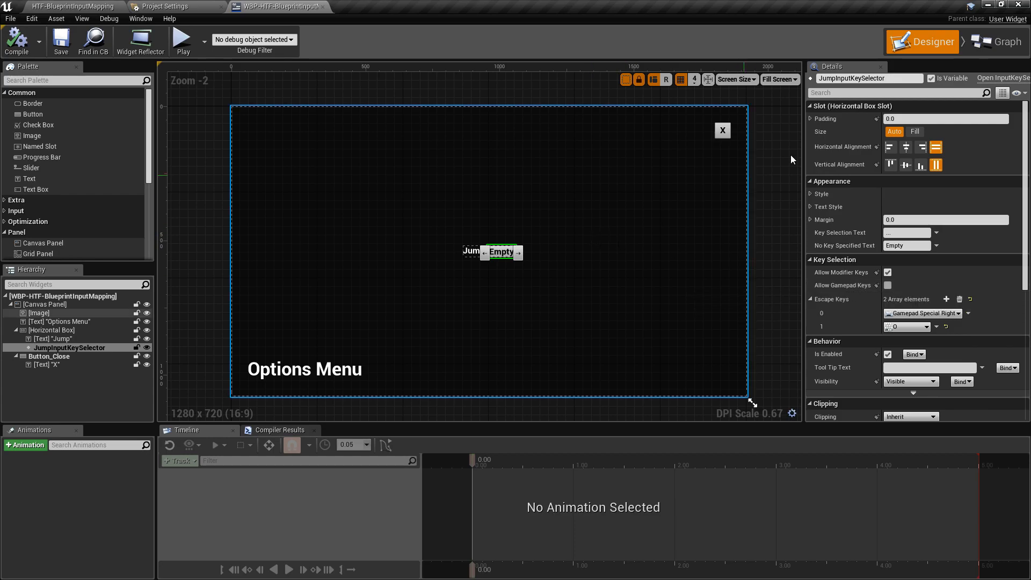
click(995, 41)
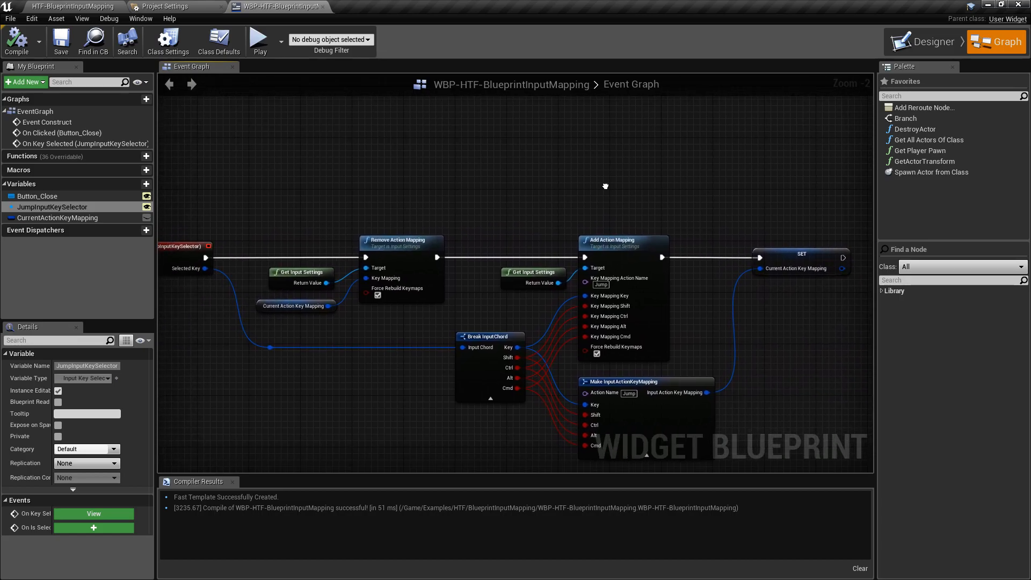
Add a Save Key Mappings node after the SET node, targeting Get Input Settings
drag(605, 186, 548, 213)
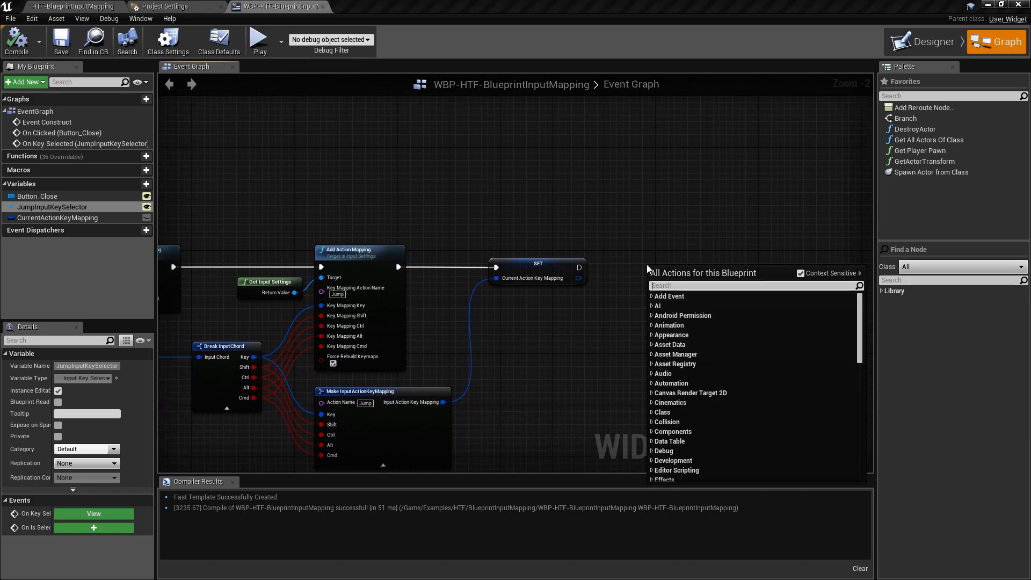
text(save)
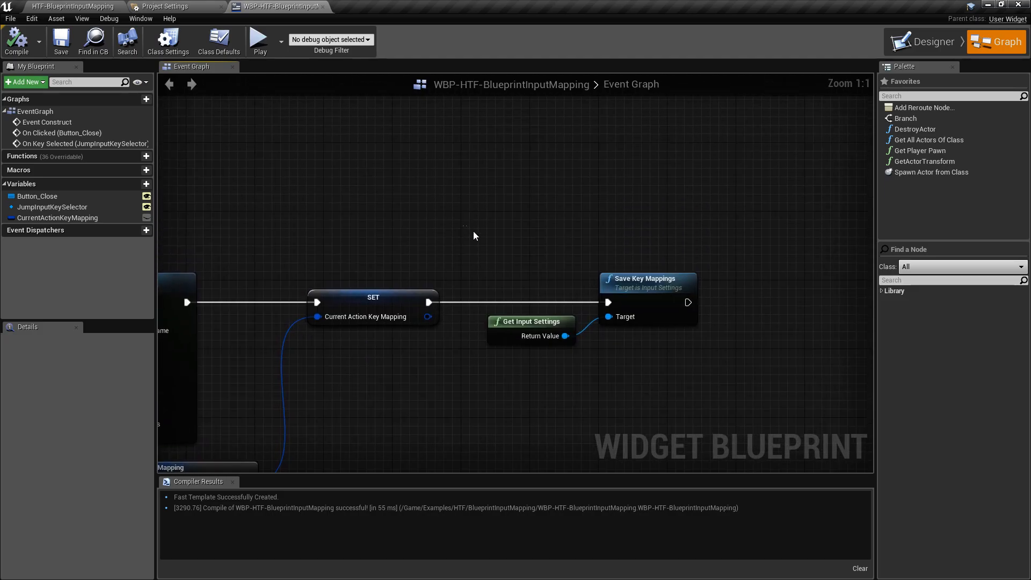
click(647, 279)
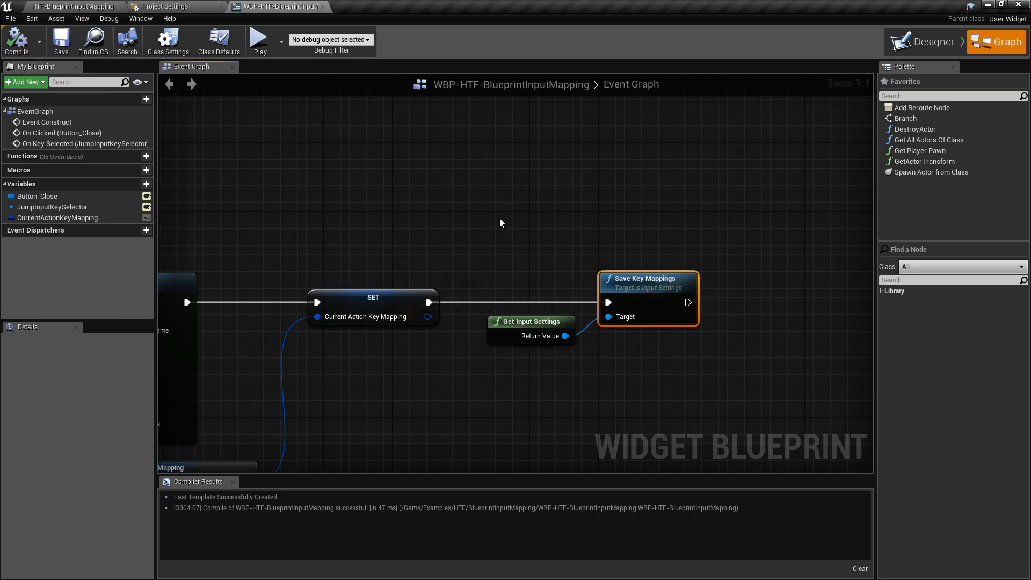
scroll(down, 3)
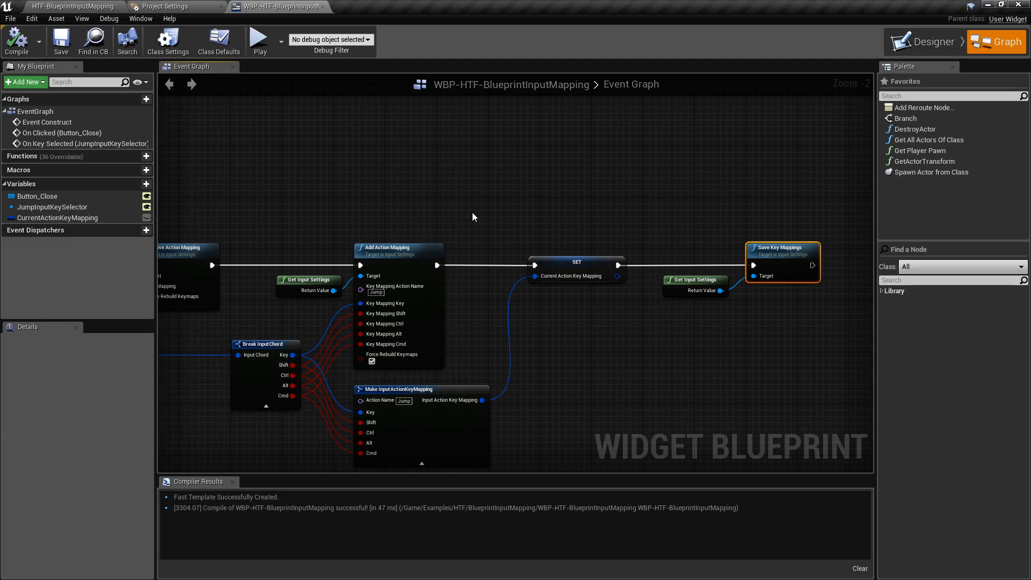
mouse_move(458, 218)
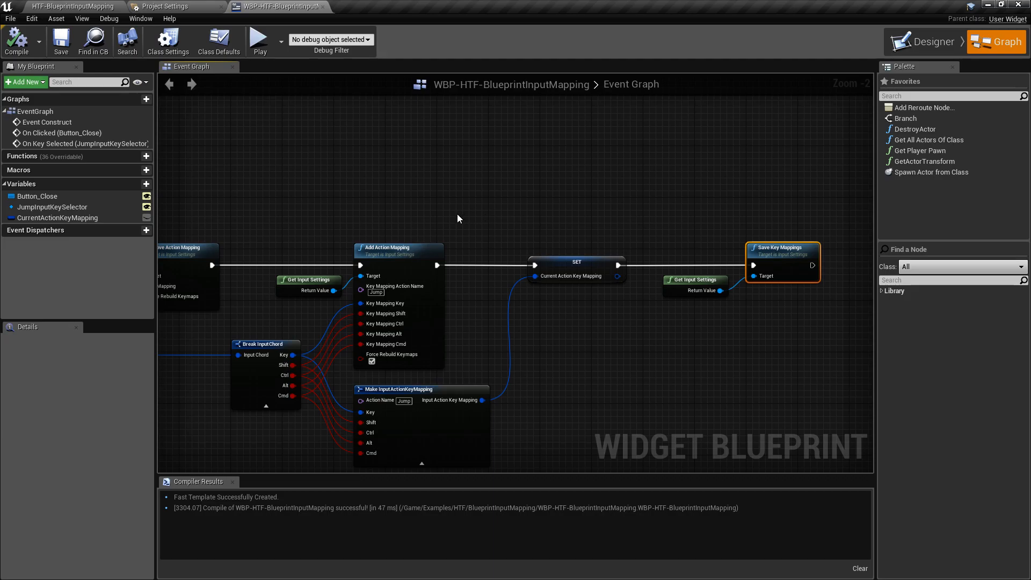